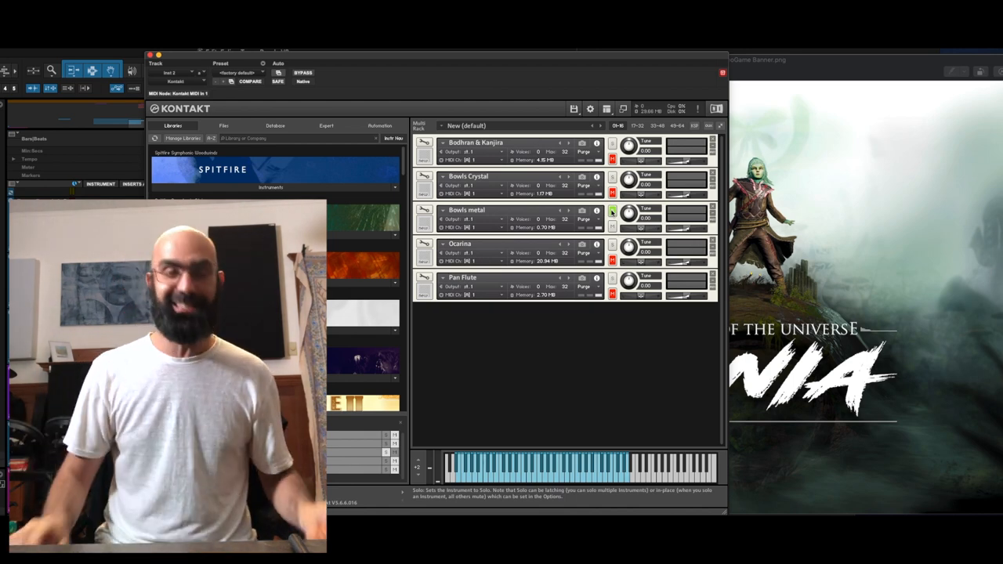
# - Unsolo Bowls metal and solo the Pan Flute instrument instead
pyautogui.click(612, 245)
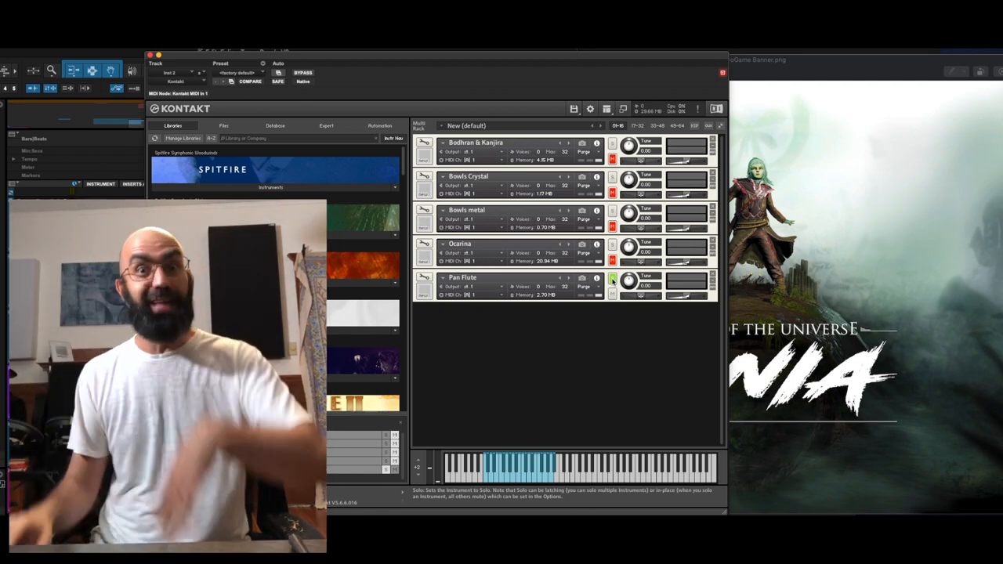
pyautogui.click(612, 278)
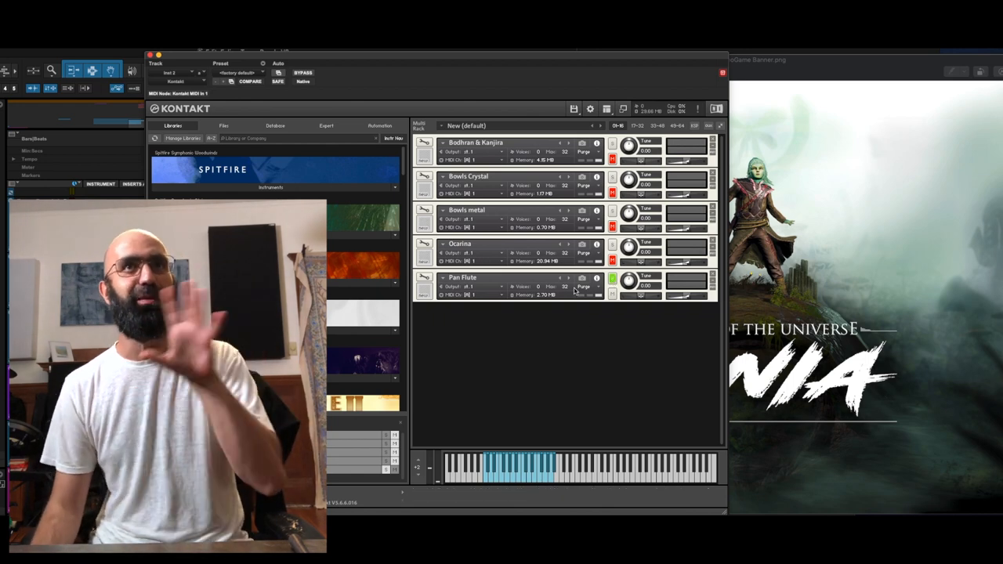